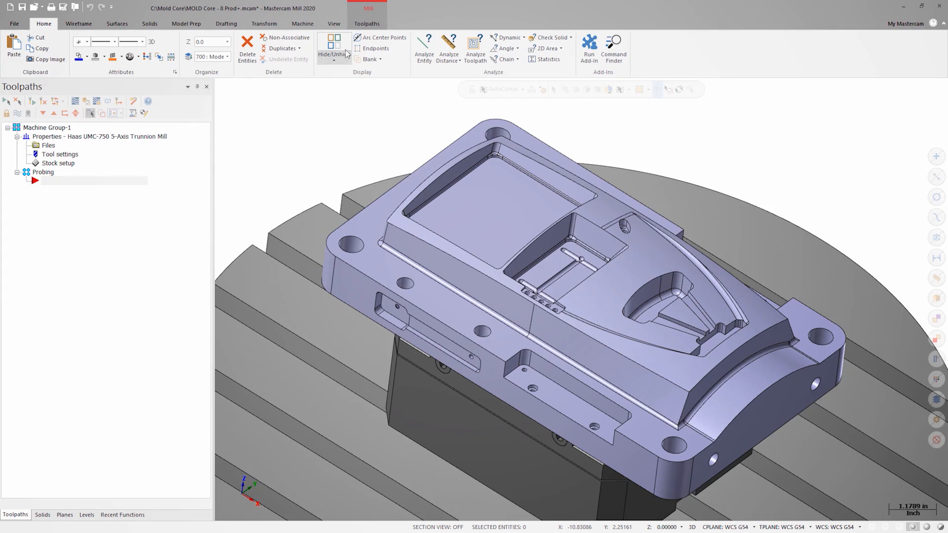
Start a Probe operation and review SampleProbe's 0.23622-diameter settings without changing them.
{"action": "left_click", "coordinate": [367, 24]}
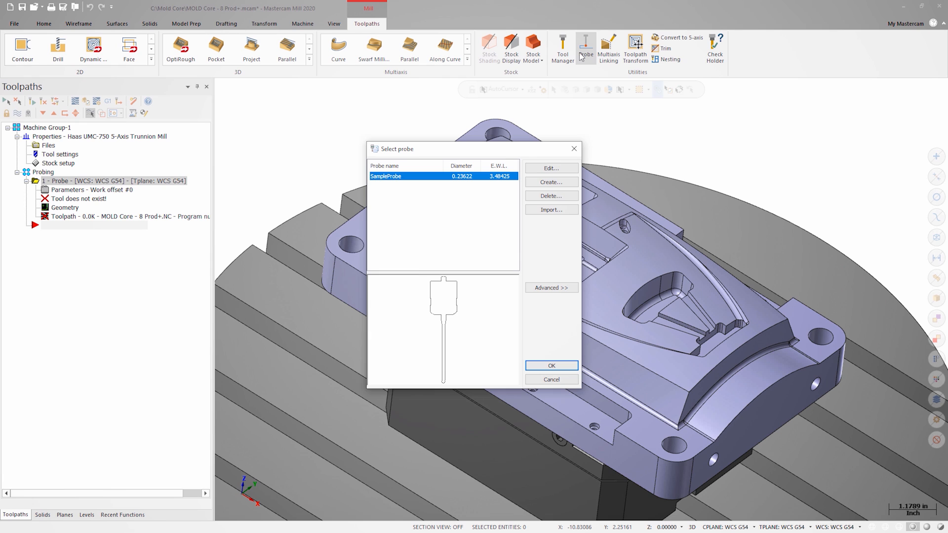
{"action": "mouse_move", "coordinate": [551, 168]}
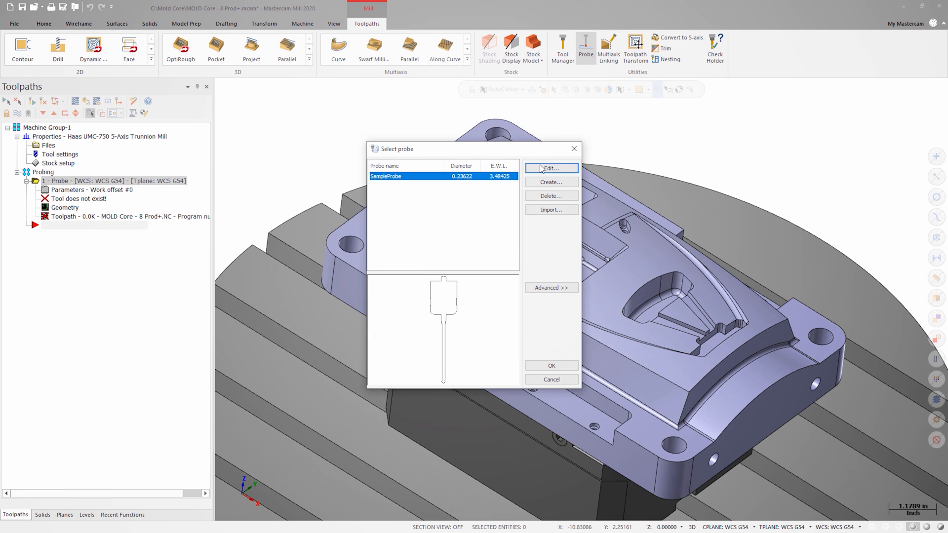
{"action": "left_click", "coordinate": [550, 168]}
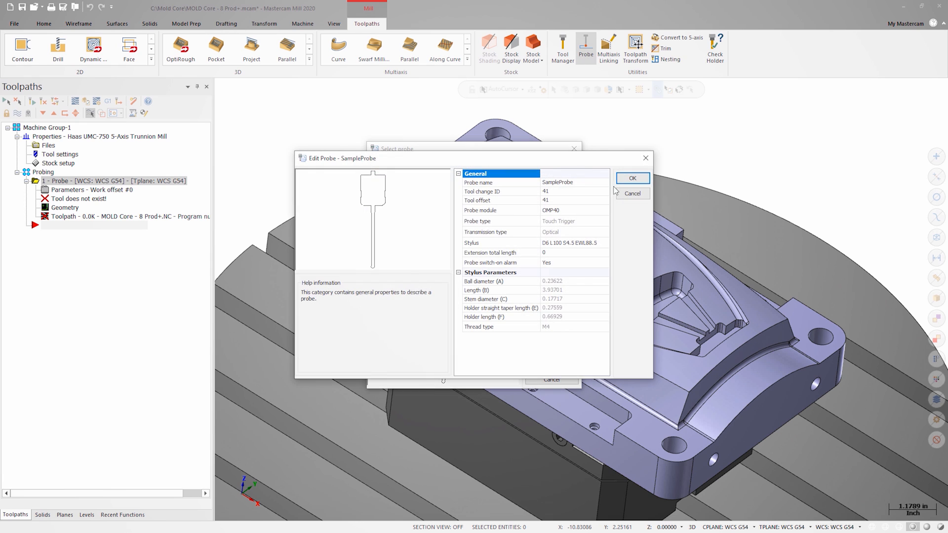
{"action": "mouse_move", "coordinate": [630, 211]}
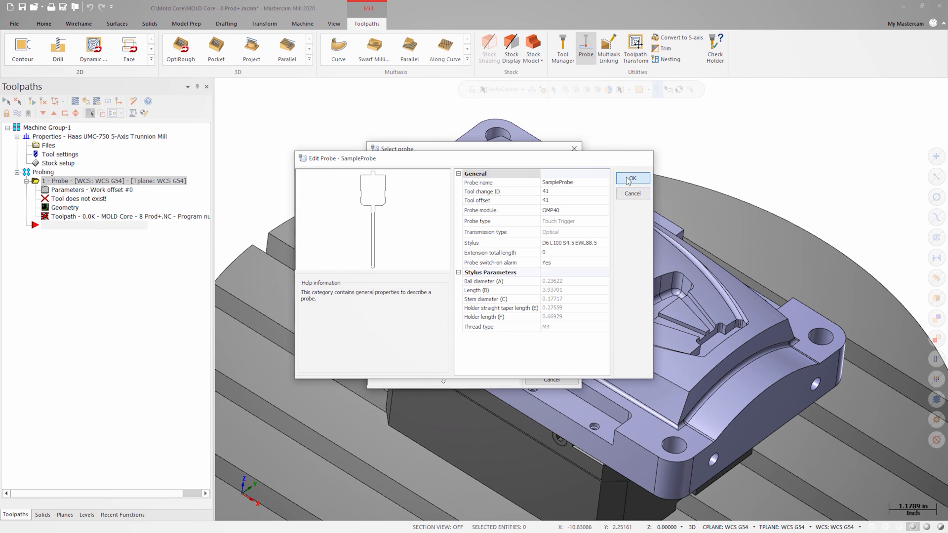
{"action": "left_click", "coordinate": [632, 179]}
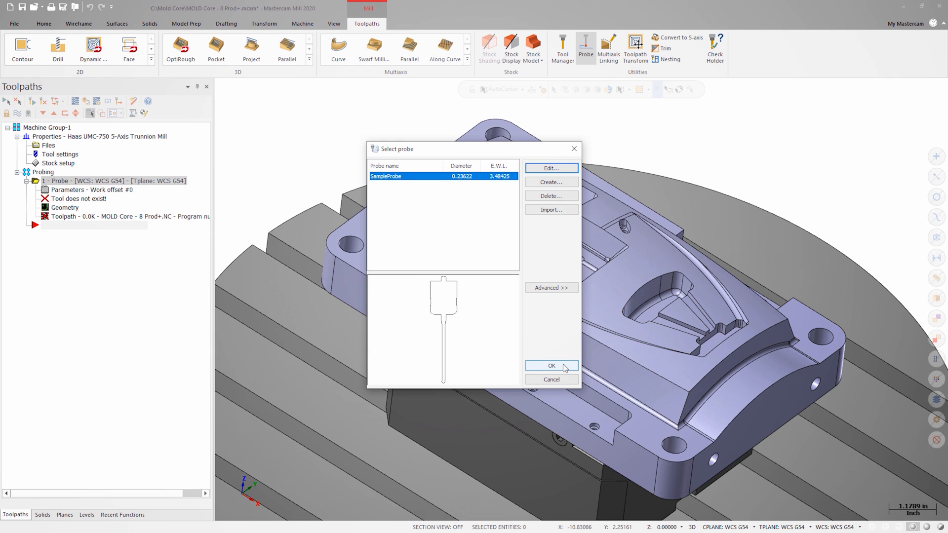
Confirm SampleProbe, define the two measured circles with safety plane 3, and generate the 8.6K toolpath.
{"action": "left_click", "coordinate": [551, 366]}
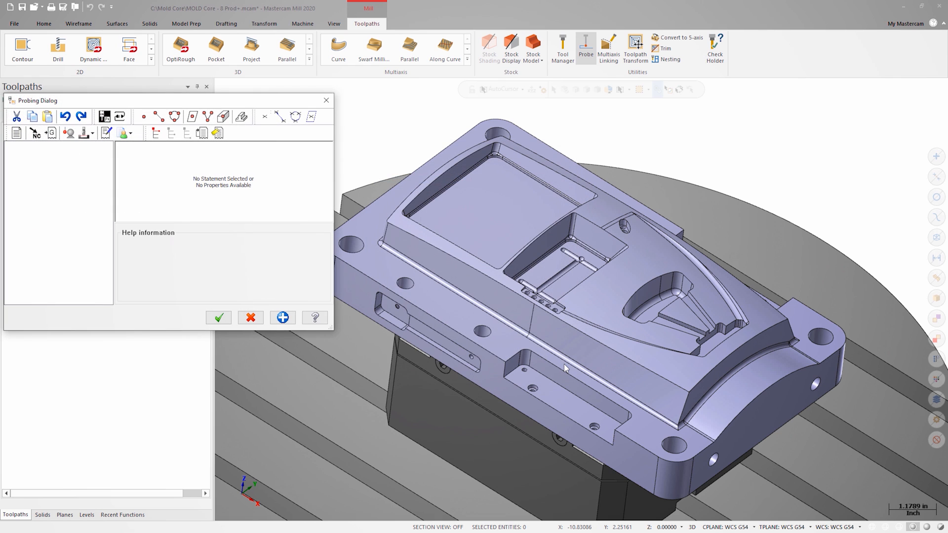
{"action": "mouse_move", "coordinate": [442, 336]}
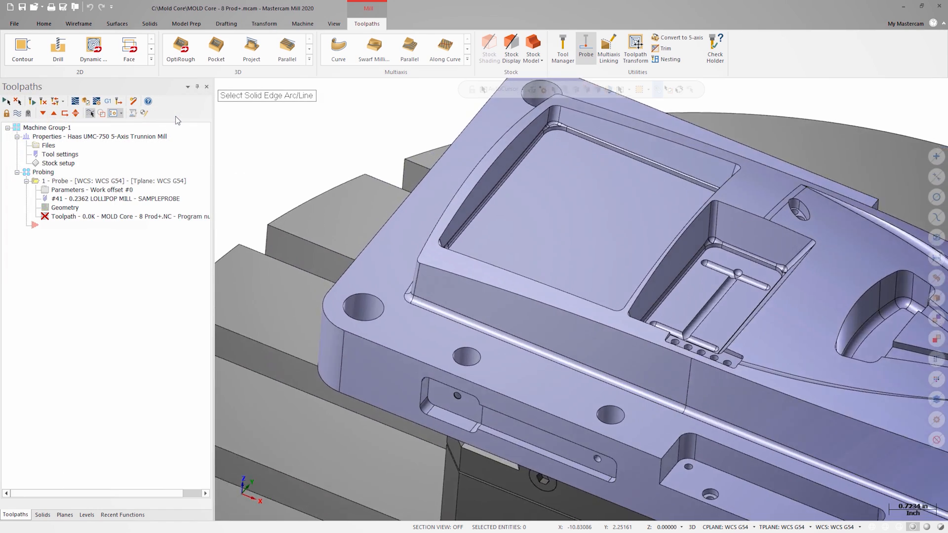
{"action": "scroll", "scroll_direction": "up", "scroll_amount": 3}
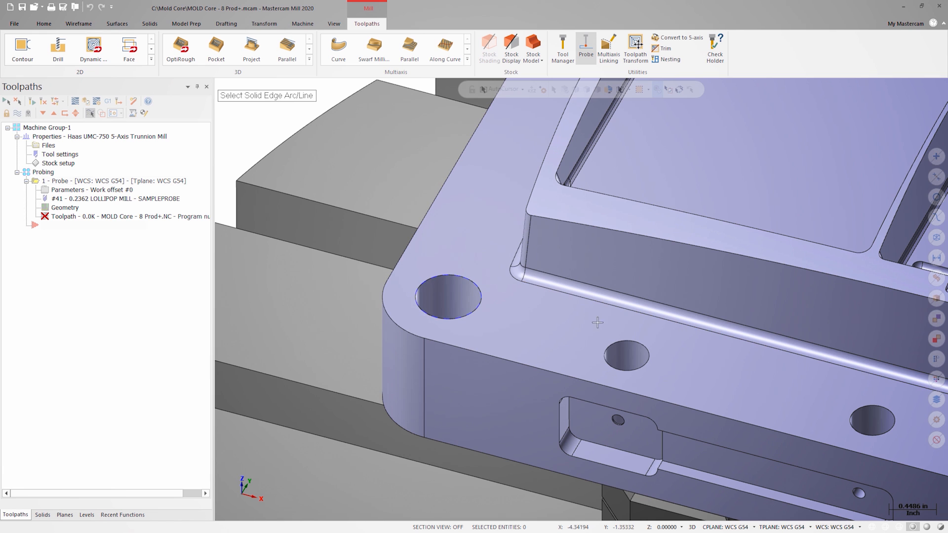
{"action": "mouse_move", "coordinate": [626, 356]}
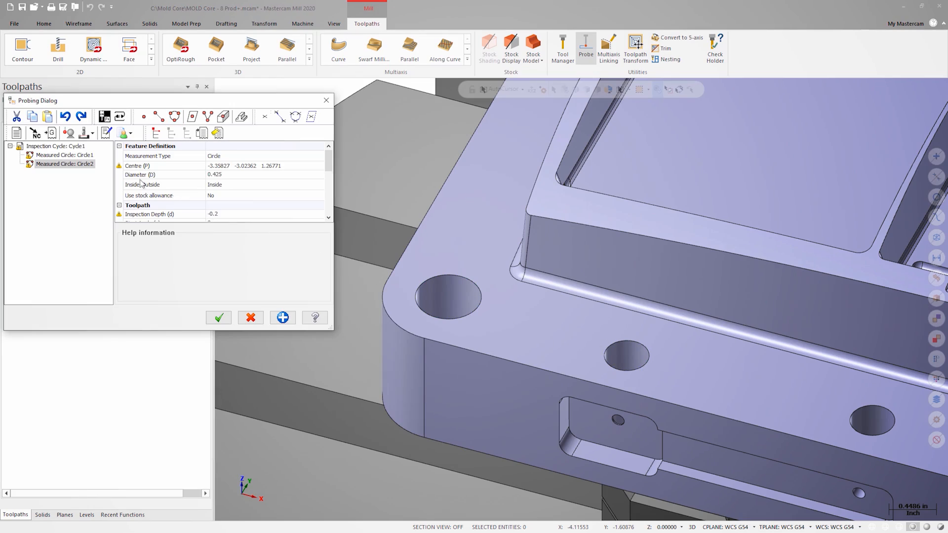
{"action": "left_click", "coordinate": [55, 146]}
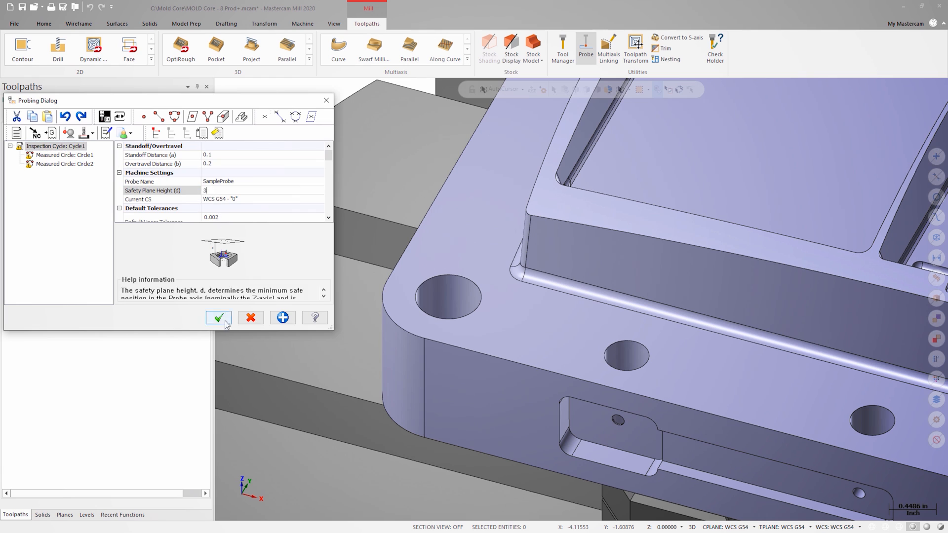
{"action": "left_click", "coordinate": [217, 317]}
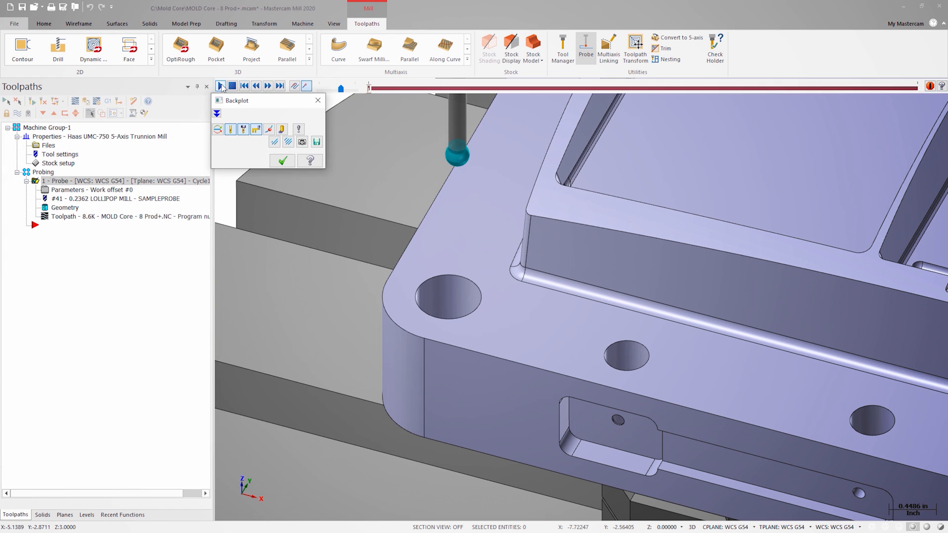
Close Backplot and reopen the probing parameters to add Machine Update1.
{"action": "left_click", "coordinate": [220, 85]}
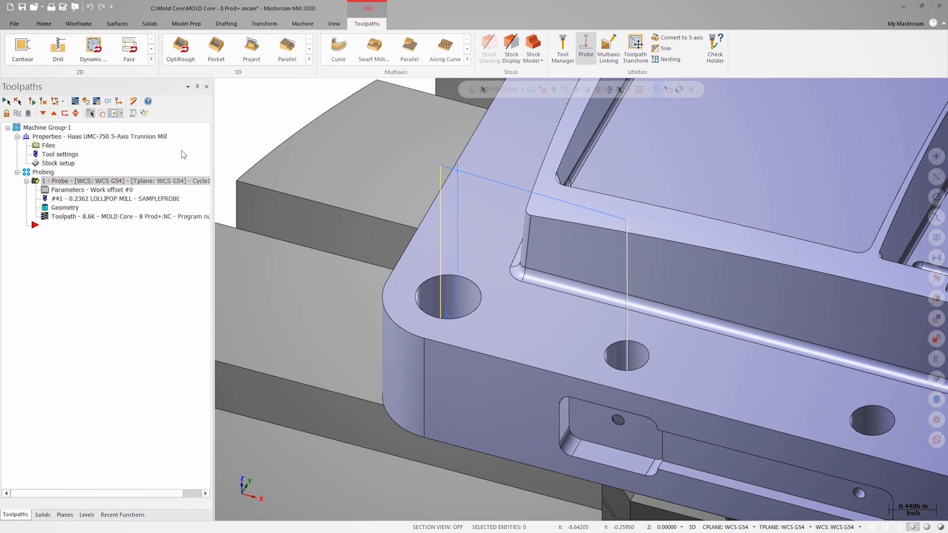
{"action": "double_click", "coordinate": [120, 180]}
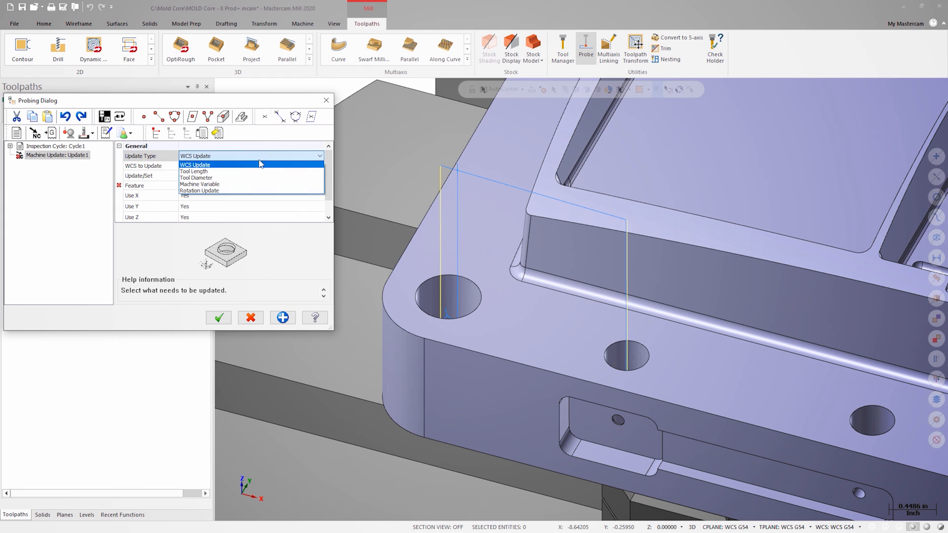
Make Update1 a machine-variable update writing Circle1.Diameter to #800, then add Update2.
{"action": "left_click", "coordinate": [199, 184]}
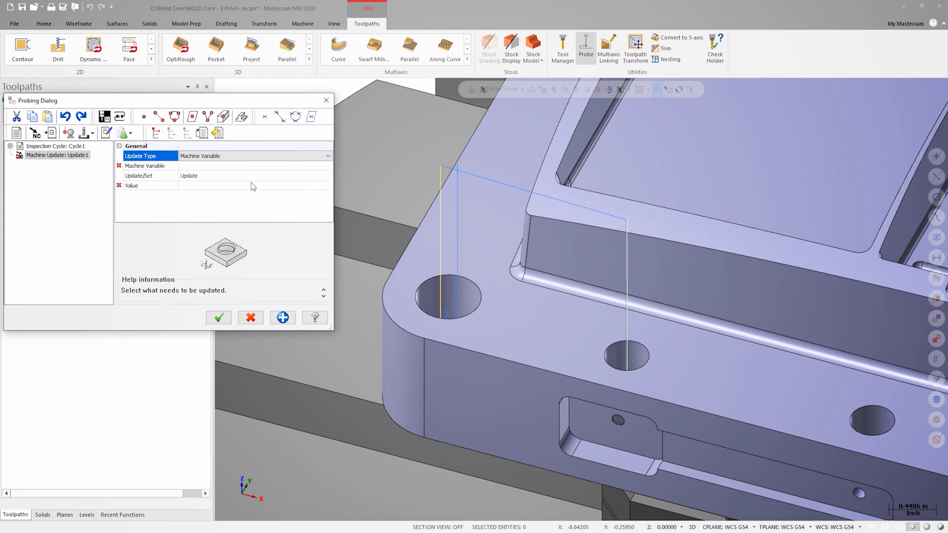
{"action": "mouse_move", "coordinate": [255, 171]}
{"action": "type", "text": "#"}
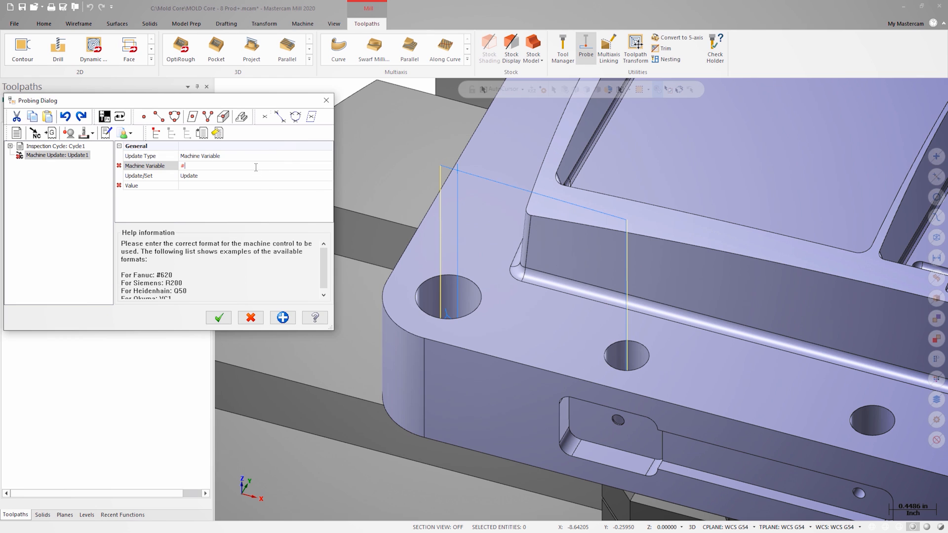
{"action": "type", "text": "800"}
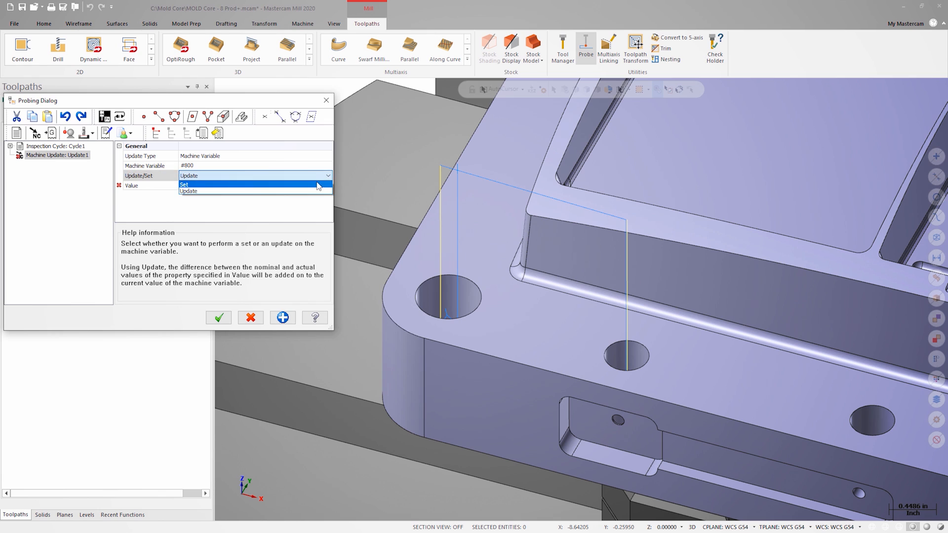
{"action": "left_click", "coordinate": [184, 184]}
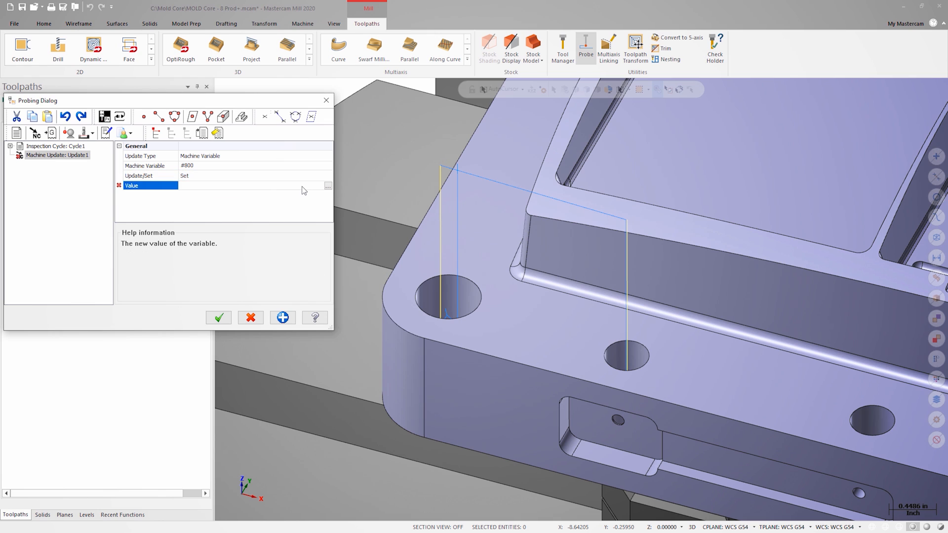
{"action": "left_click", "coordinate": [328, 186]}
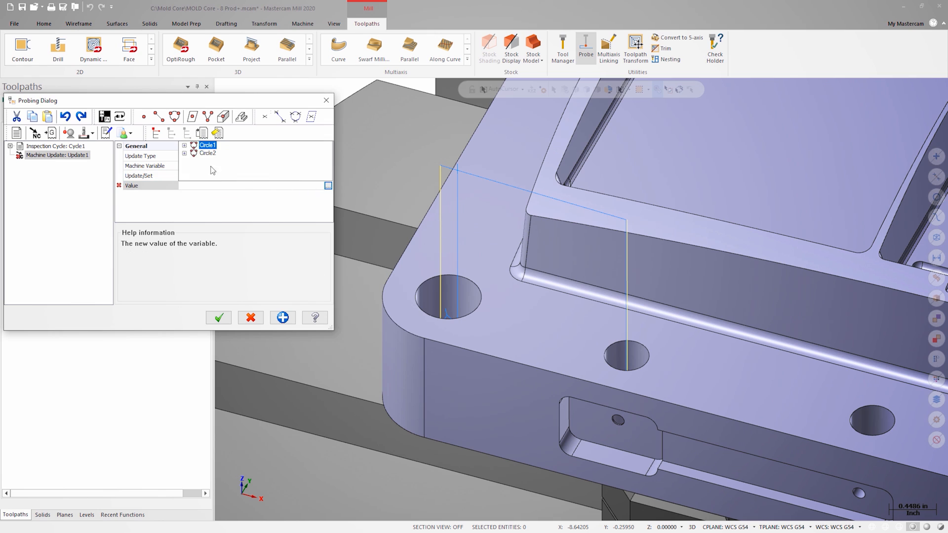
{"action": "left_click", "coordinate": [184, 145]}
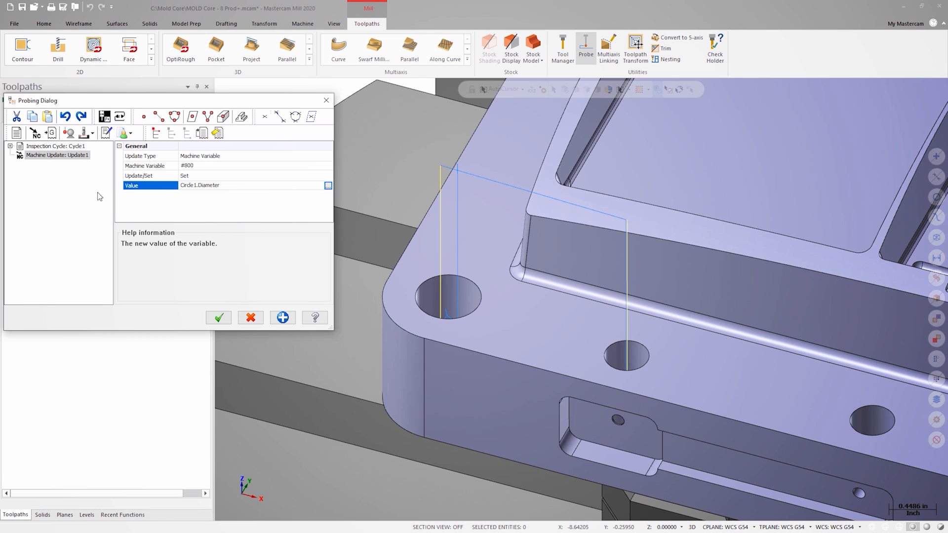
{"action": "left_click", "coordinate": [283, 317]}
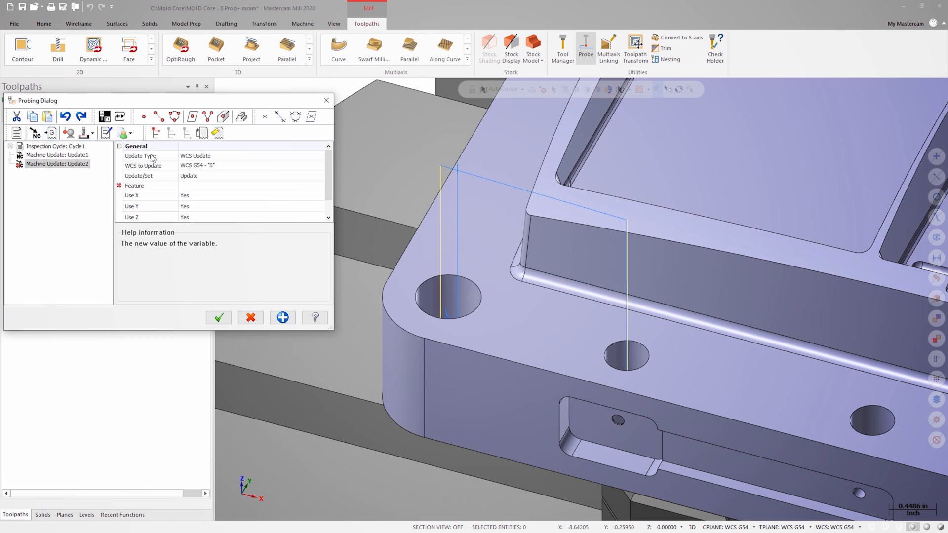
Make Update2 write Circle2.Diameter to variable #801 and close the probing setup.
{"action": "left_click", "coordinate": [320, 156]}
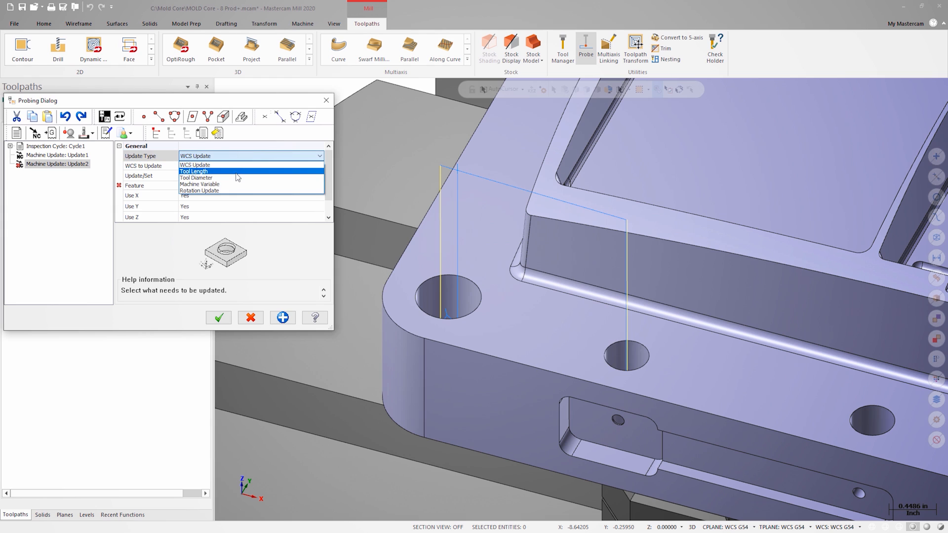
{"action": "left_click", "coordinate": [200, 185]}
{"action": "type", "text": "#"}
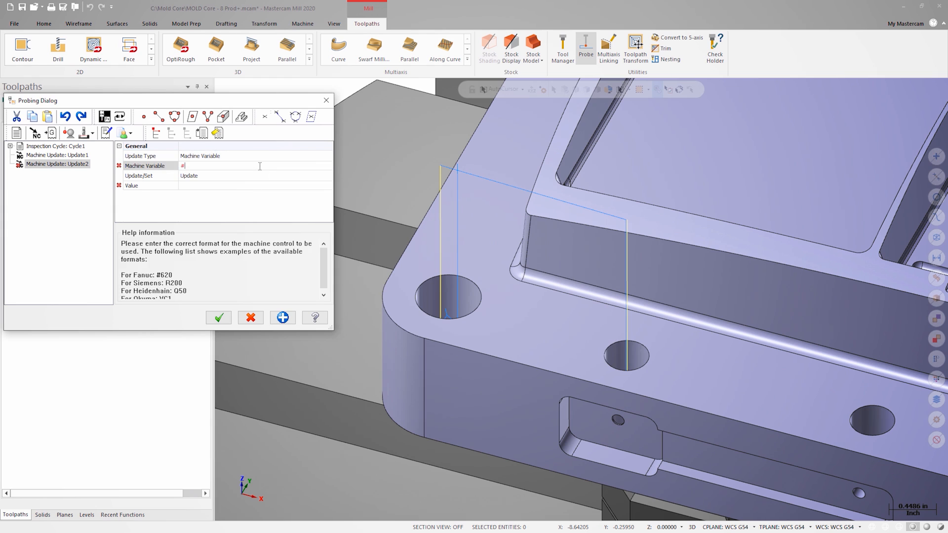
{"action": "type", "text": "801"}
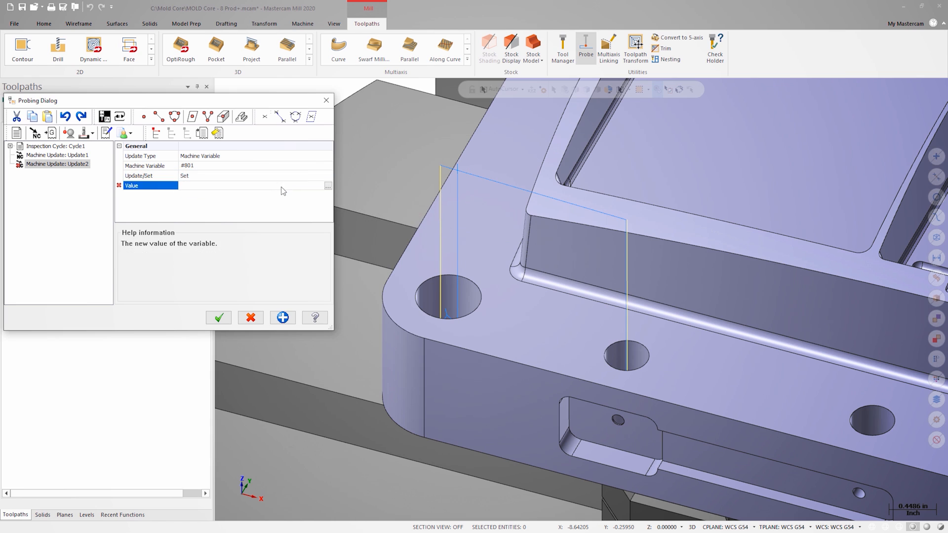
{"action": "left_click", "coordinate": [328, 186]}
{"action": "type", "text": "Circle2.Diameter"}
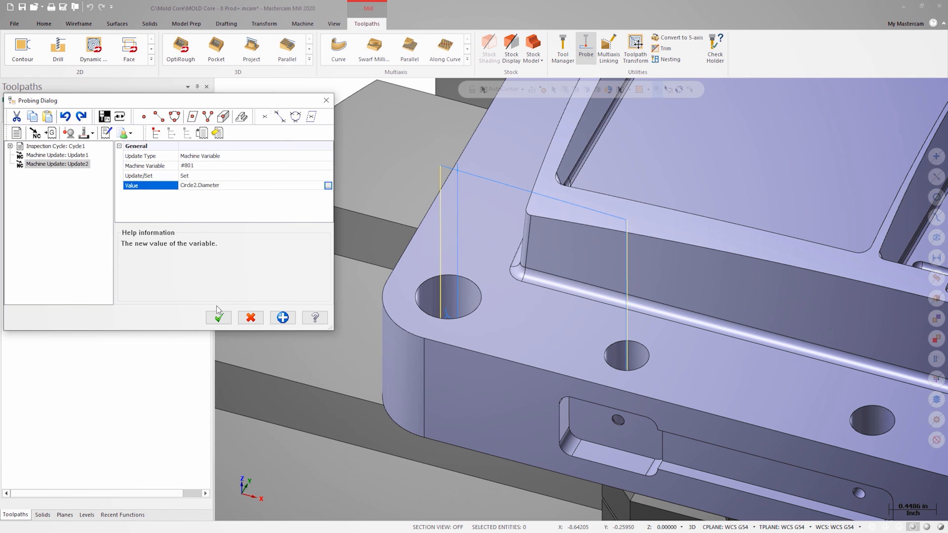
{"action": "left_click", "coordinate": [218, 317]}
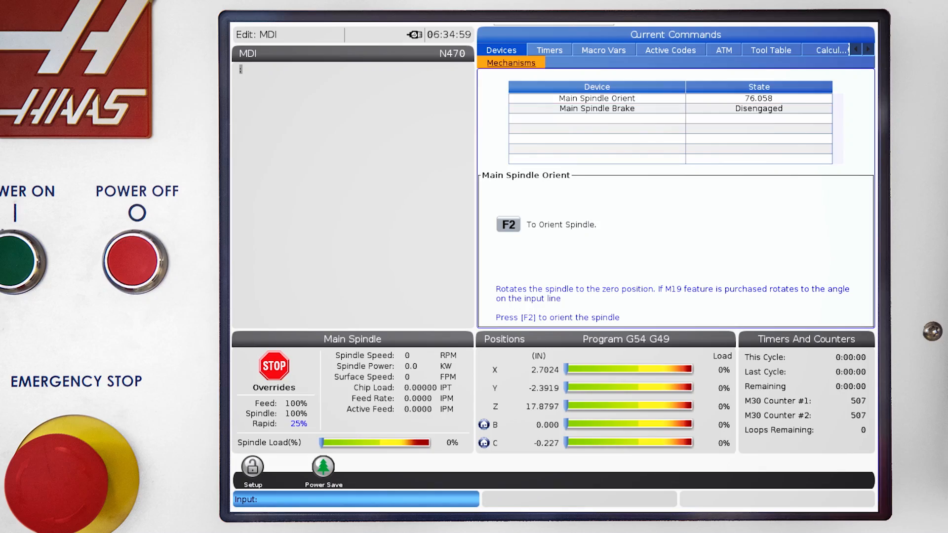
Show the Haas Timers page with Macro Assign #1 at 800.0 and #2 at 801.0.
{"action": "left_click", "coordinate": [548, 50]}
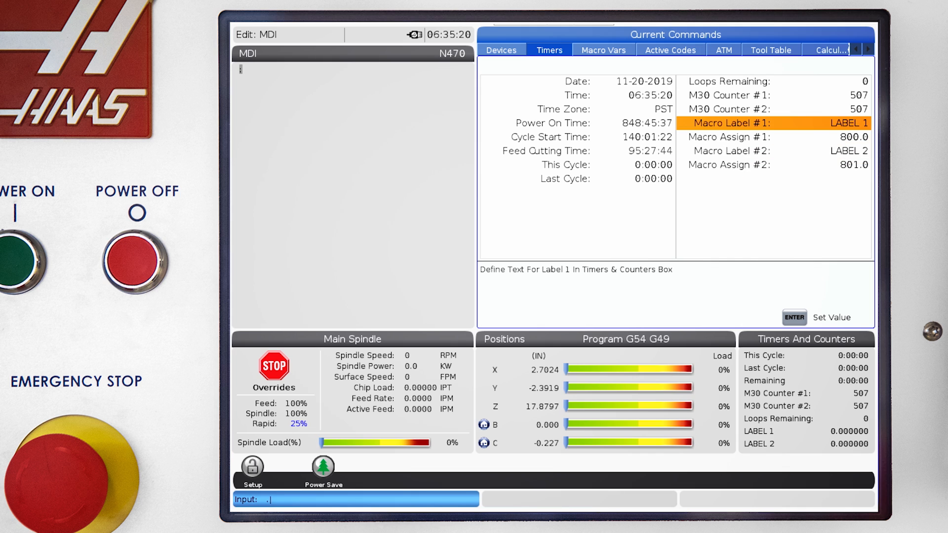
Label Macro #1 '.625 HOLE' and Macro #2 '.425 HOLE' in the Haas counters.
{"action": "type", "text": "625 H"}
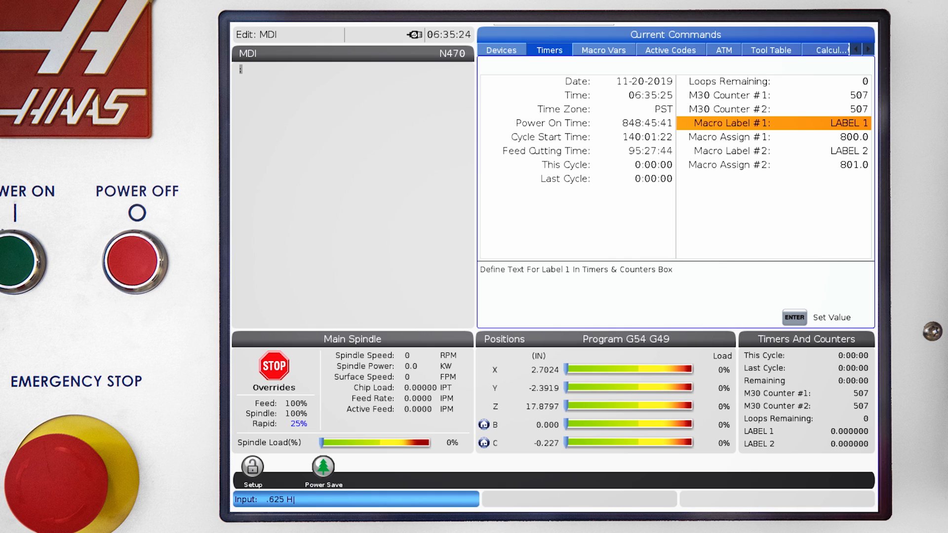
{"action": "type", "text": "OL"}
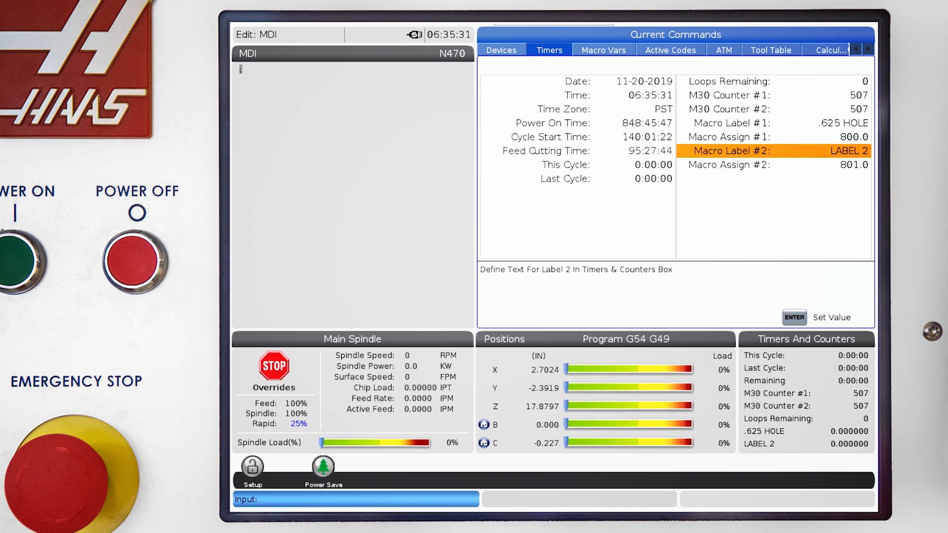
{"action": "type", "text": ".425"}
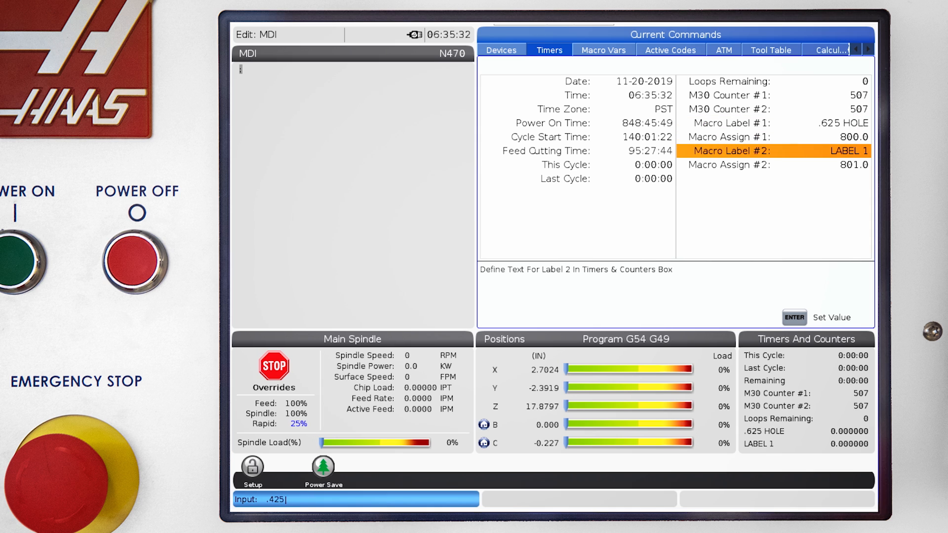
{"action": "type", "text": "H"}
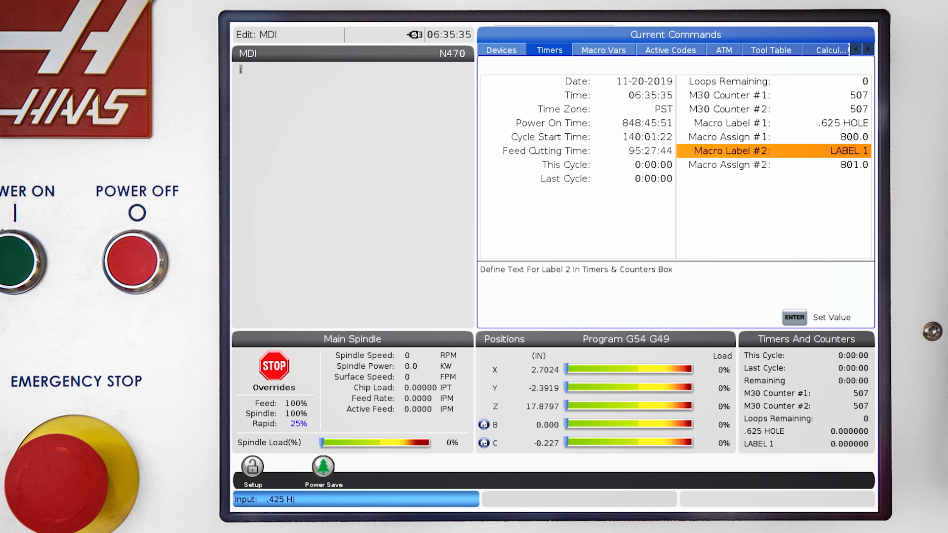
{"action": "type", "text": "0"}
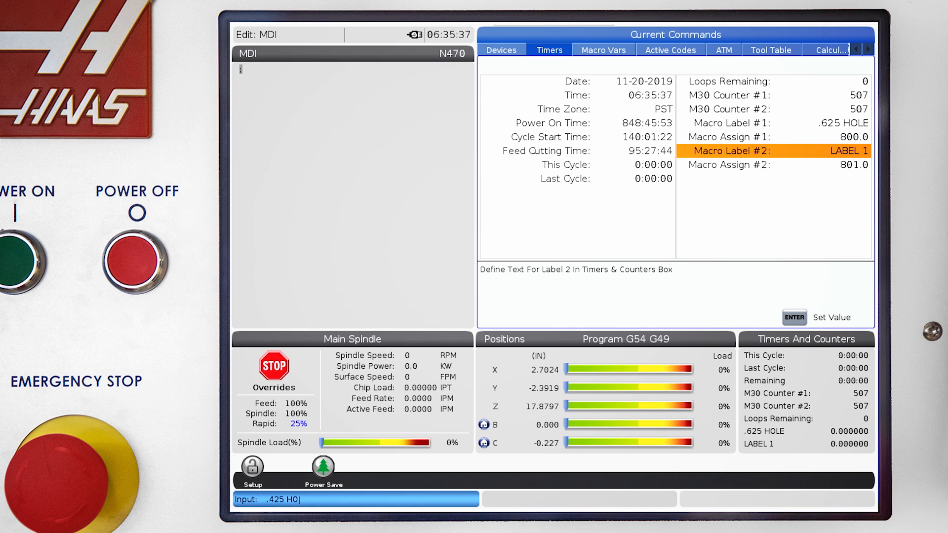
{"action": "left_click", "coordinate": [794, 318]}
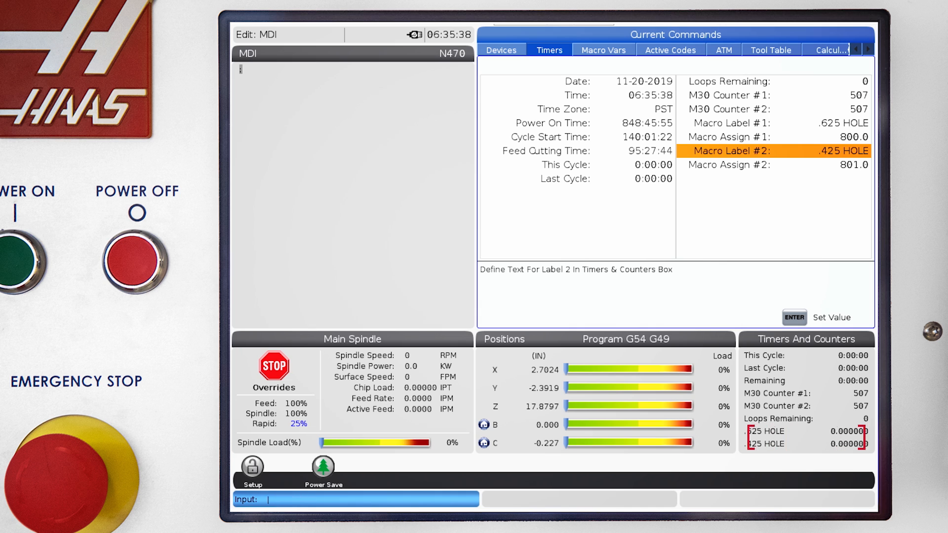